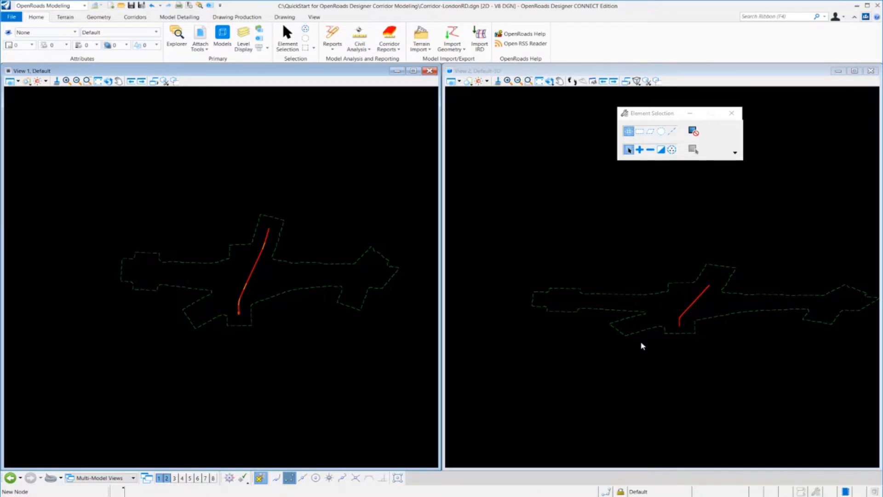
- Switch the ribbon to the Corridors tools and click within the London Road views
left_click(134, 17)
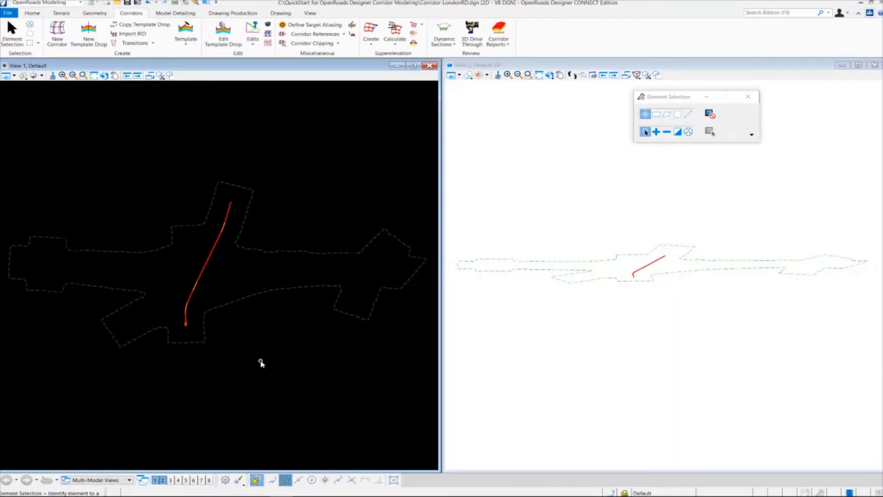
left_click(242, 301)
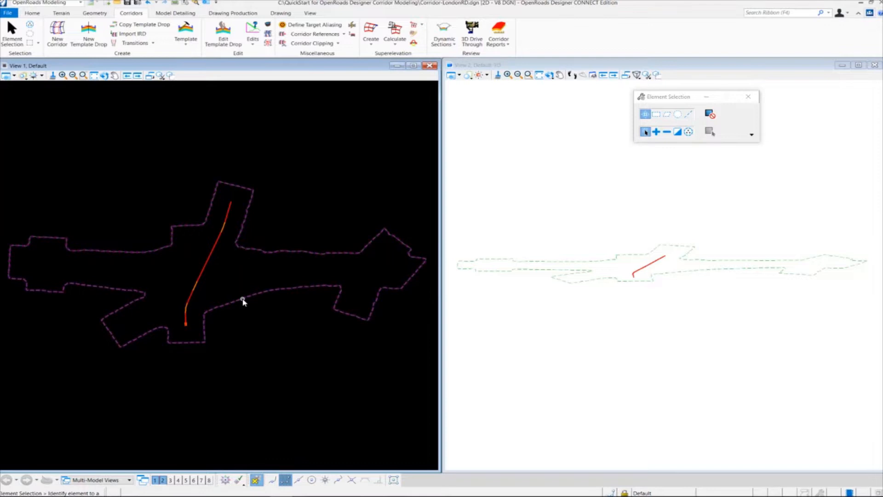
left_click(210, 264)
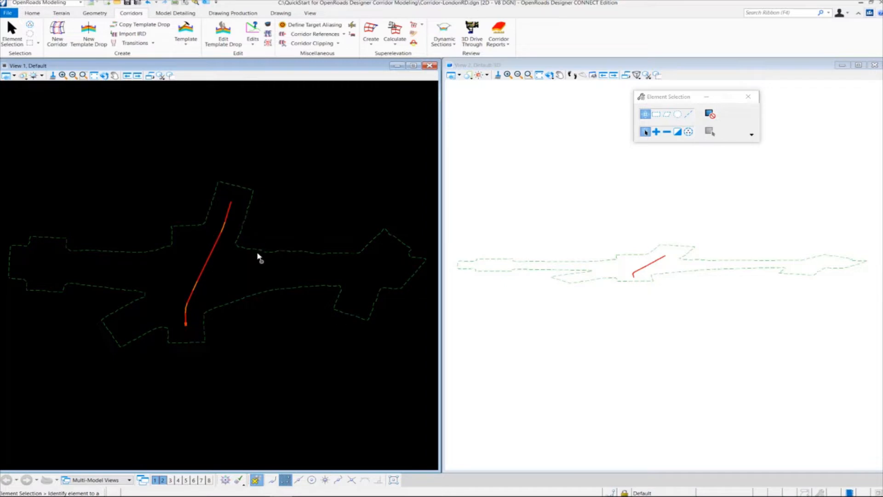
mouse_move(245, 293)
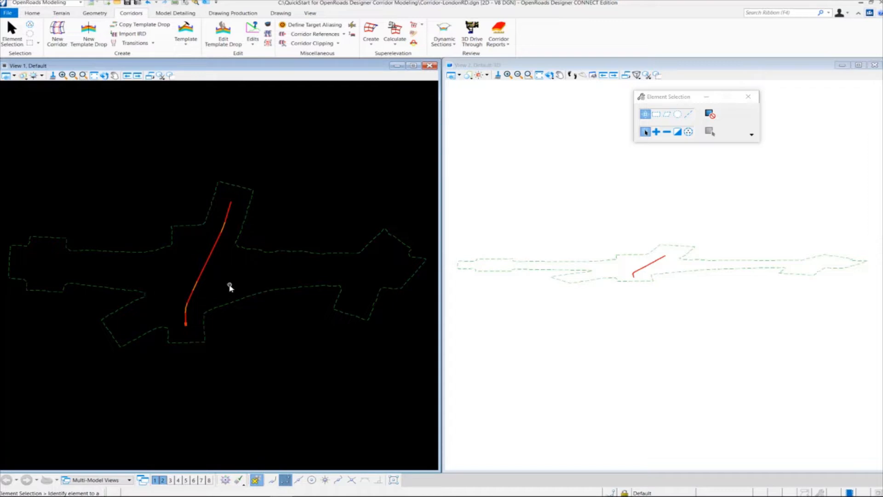
left_click(204, 268)
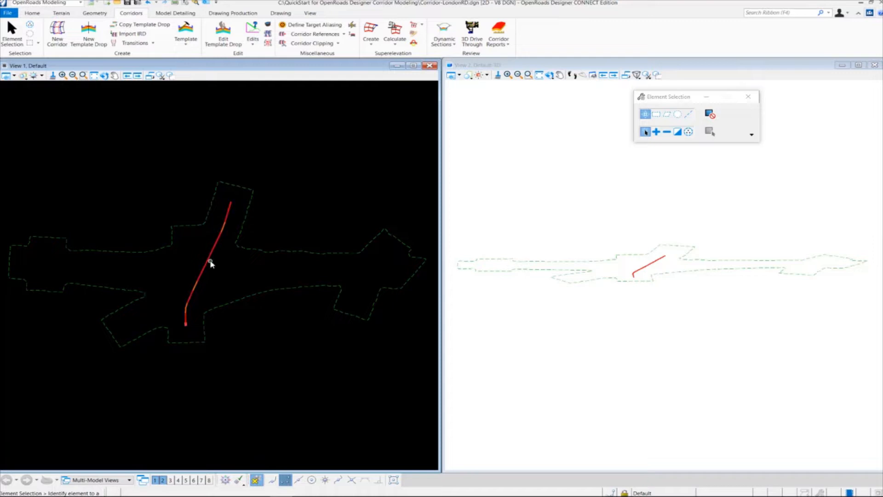
left_click(203, 269)
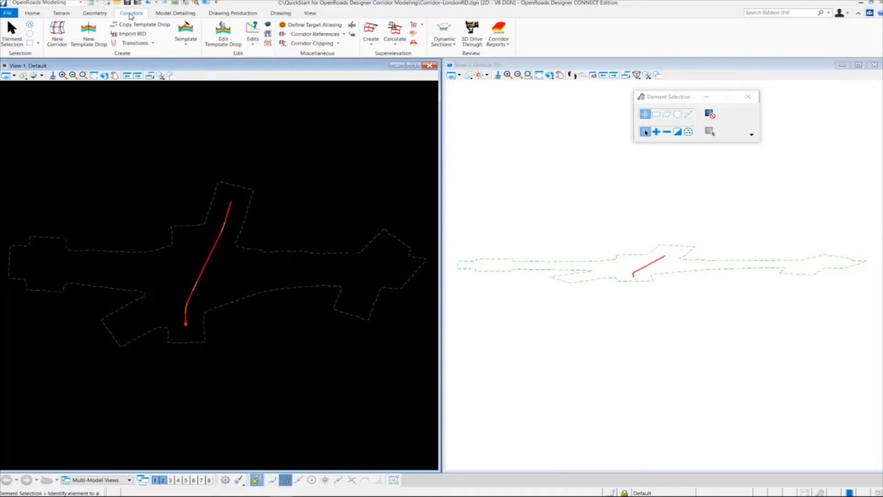
mouse_move(56, 35)
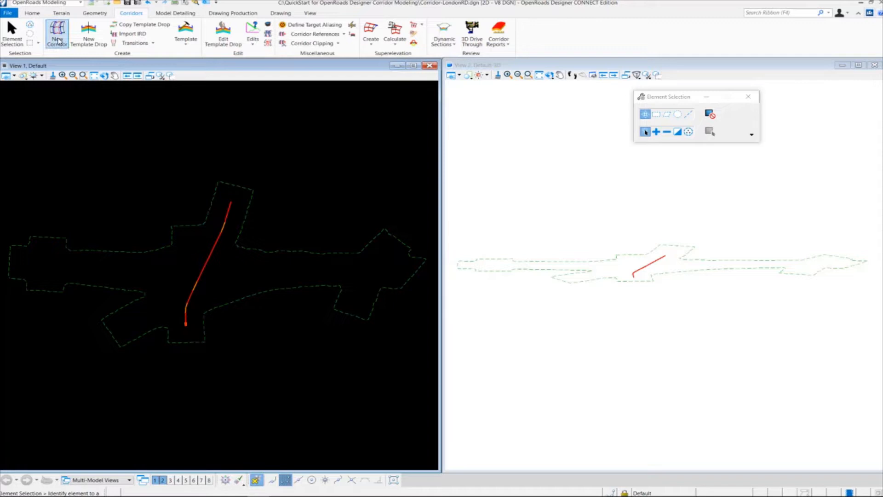
- Start a New Corridor with its feature definition set to Corridor > Final
left_click(56, 34)
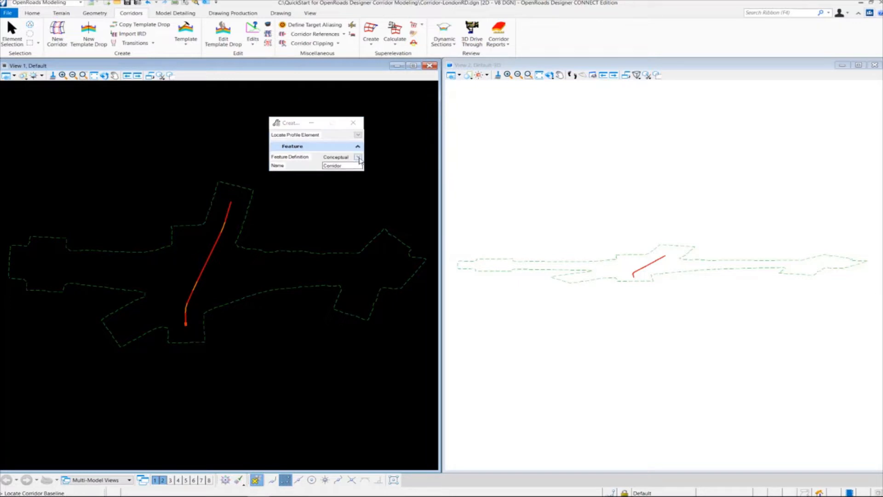
left_click(358, 156)
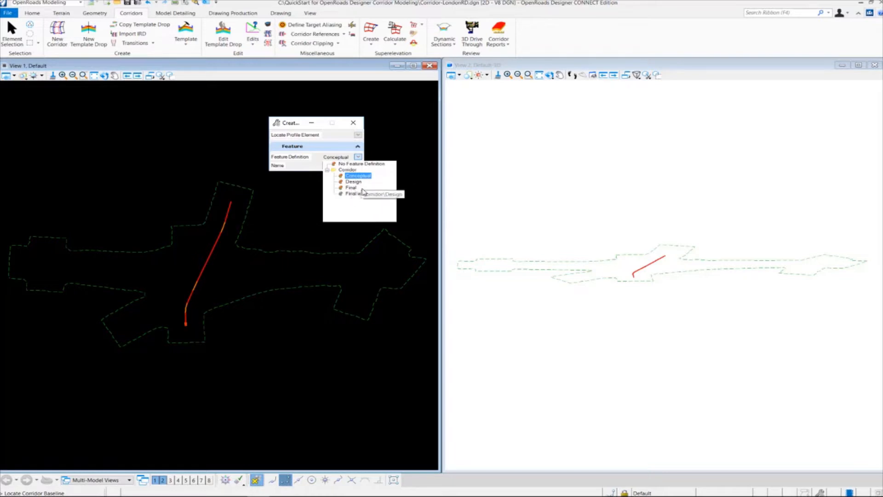
mouse_move(351, 193)
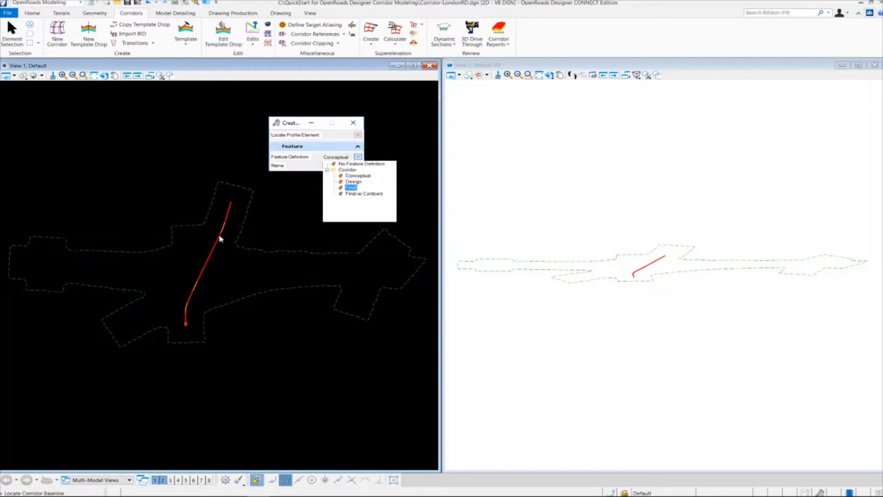
left_click(351, 187)
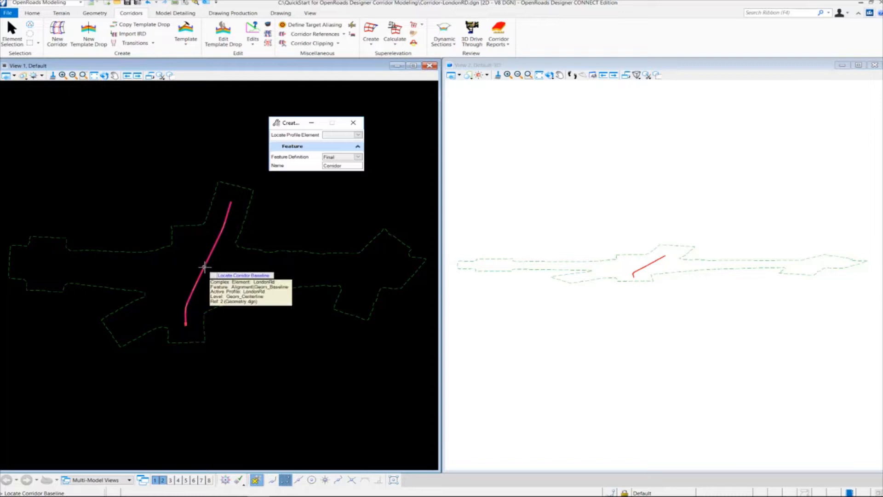
- Pick the London Road alignment as baseline, giving the corridor the name LondonRd
left_click(206, 267)
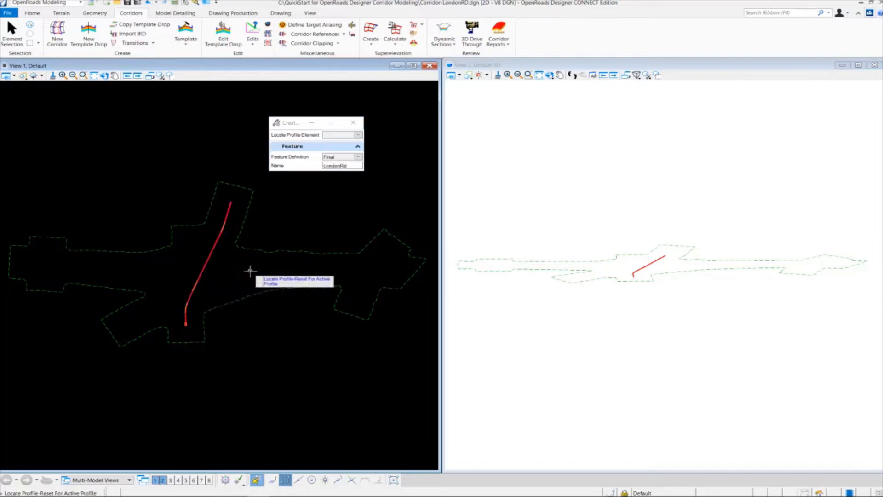
mouse_move(240, 263)
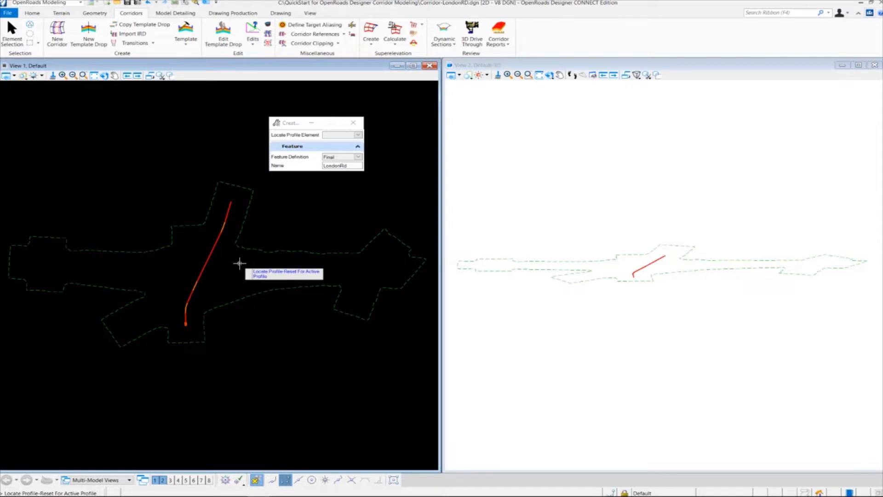
mouse_move(233, 206)
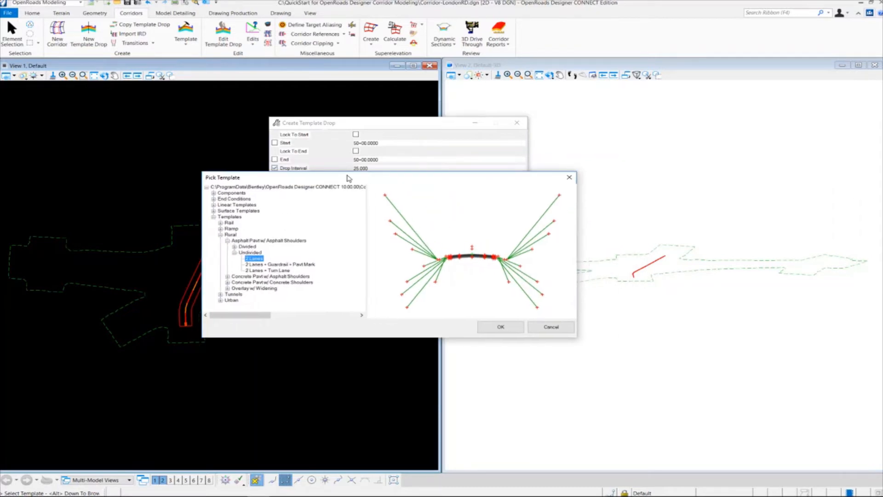
mouse_move(500, 236)
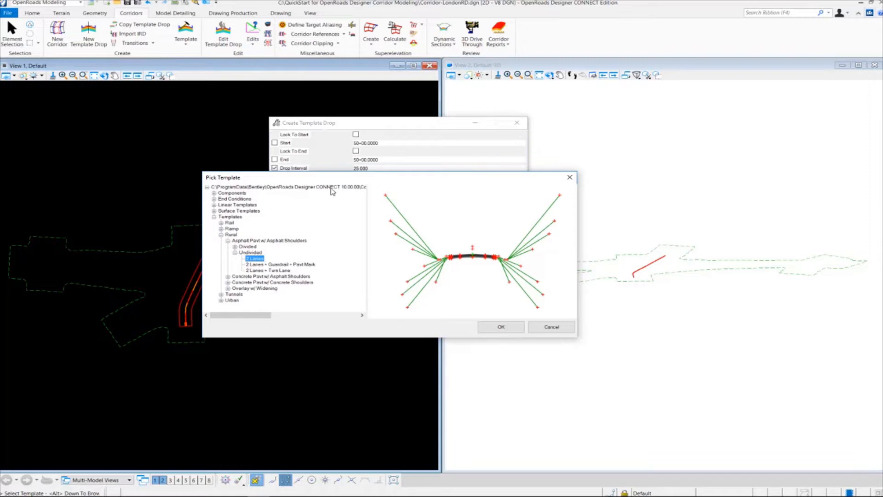
- Choose the Rural concrete-shouldered undivided 2 Lanes template and confirm it
left_click(287, 186)
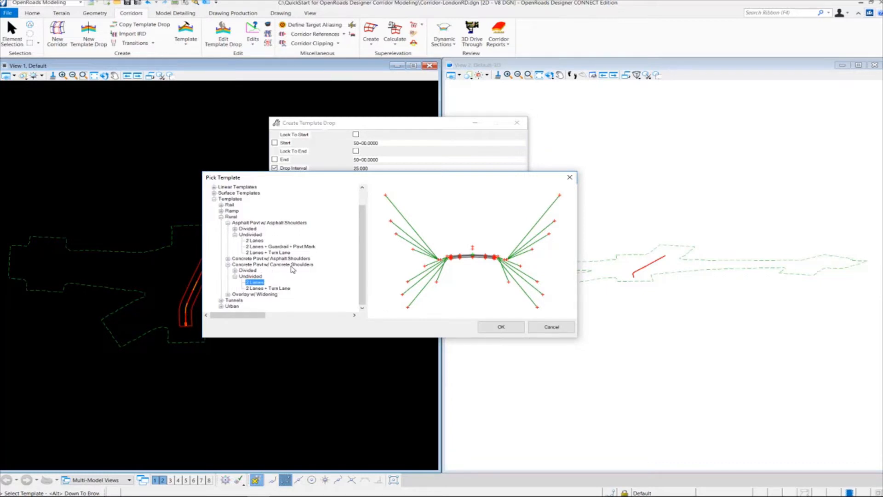
mouse_move(544, 281)
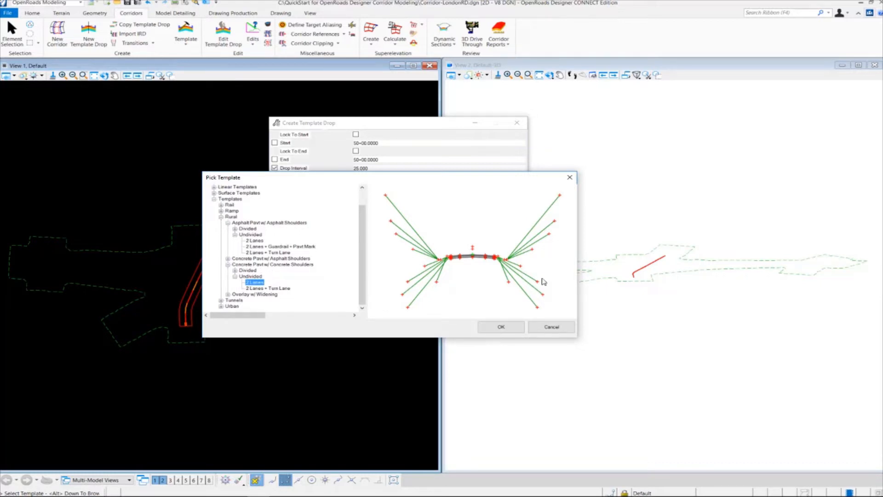
mouse_move(499, 299)
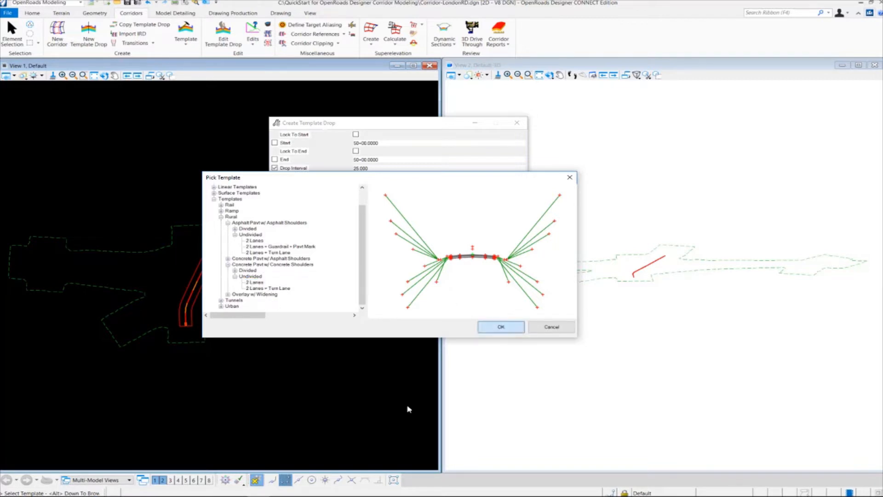
left_click(500, 327)
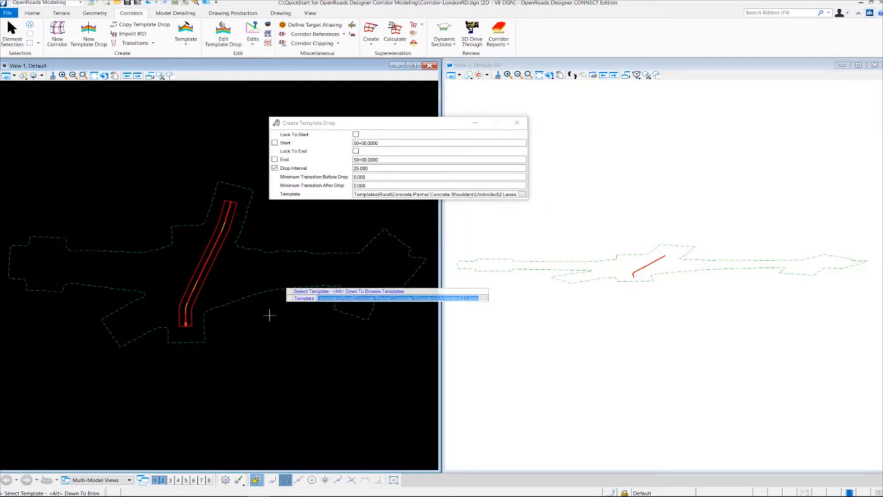
mouse_move(249, 347)
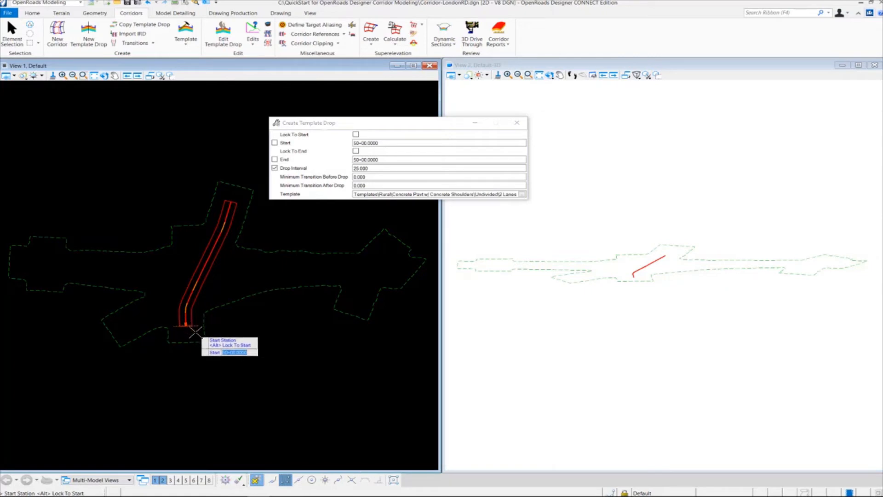
- Lock the template drop to corridor start and end with a 10 drop interval
left_click(355, 134)
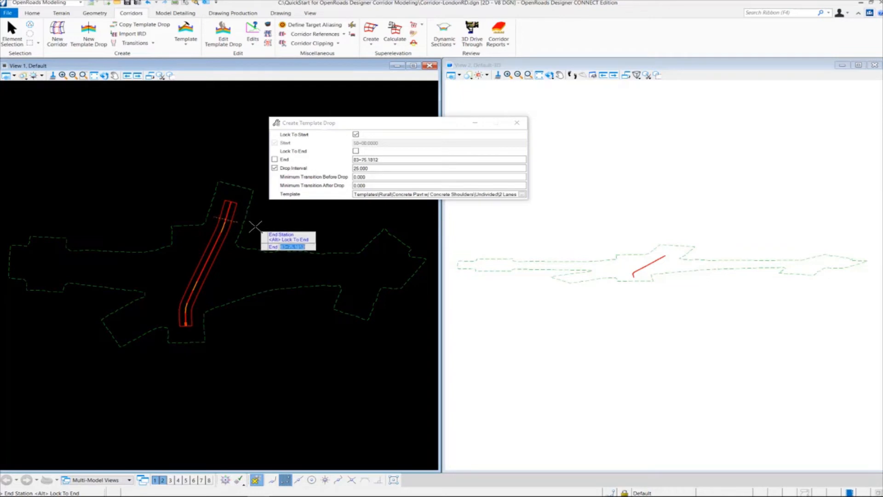
left_click(355, 151)
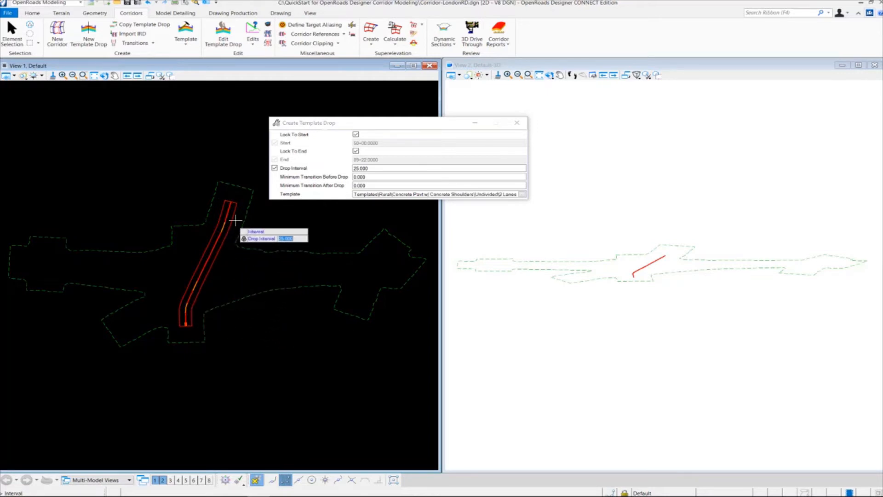
mouse_move(233, 321)
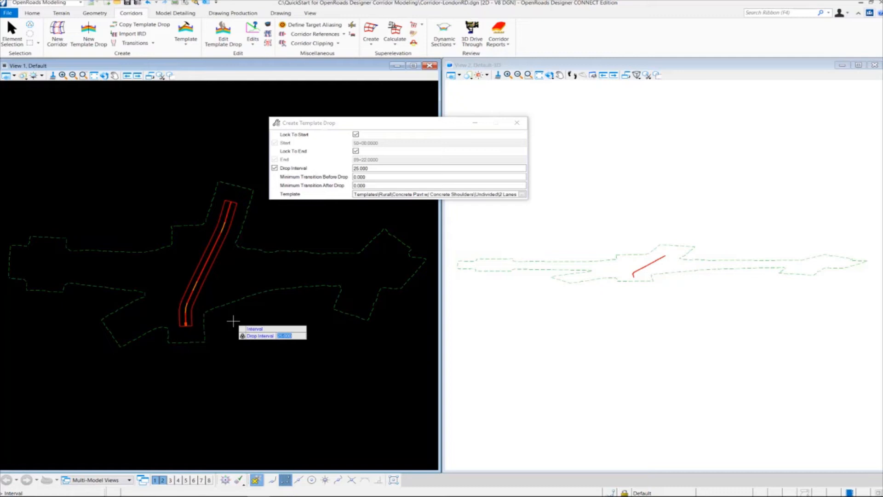
type("10")
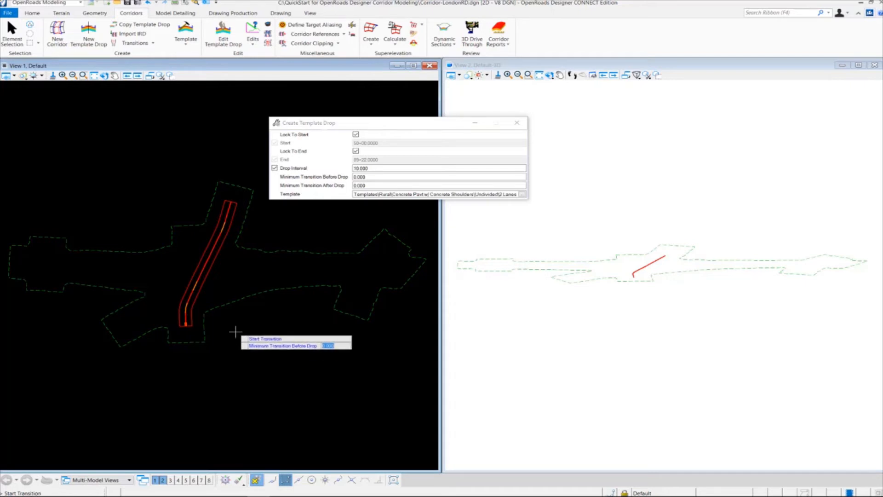
mouse_move(215, 344)
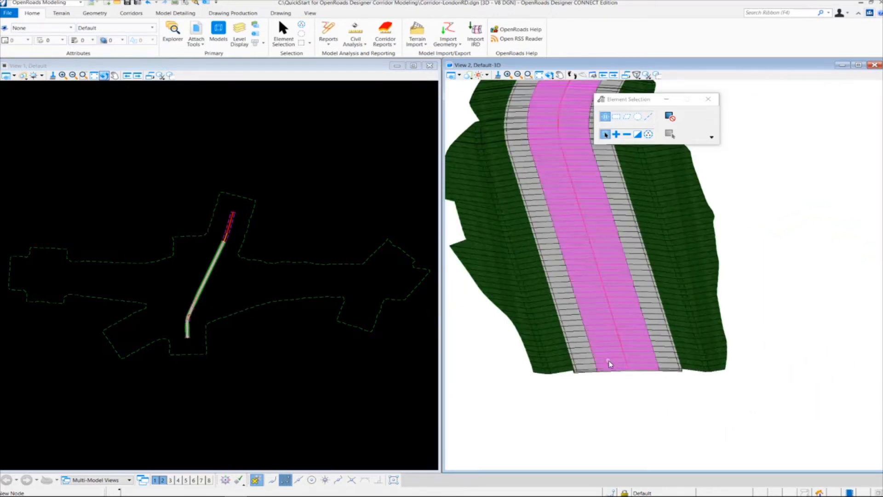
mouse_move(608, 363)
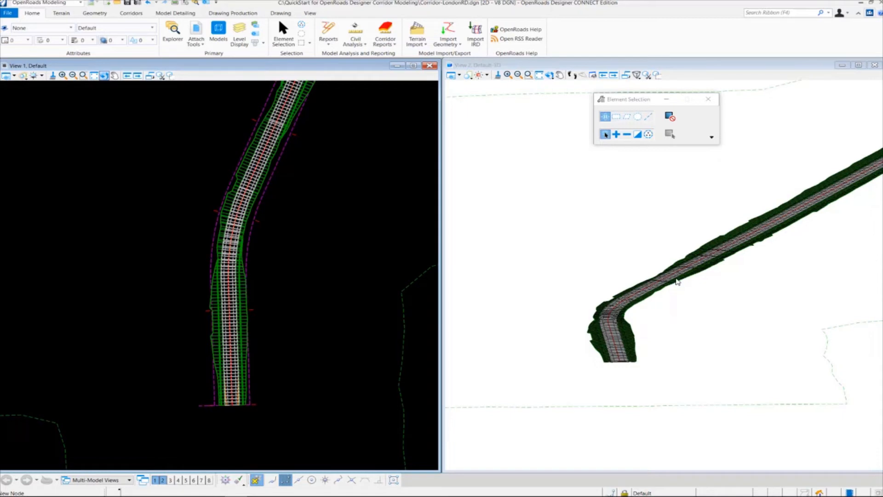
mouse_move(366, 281)
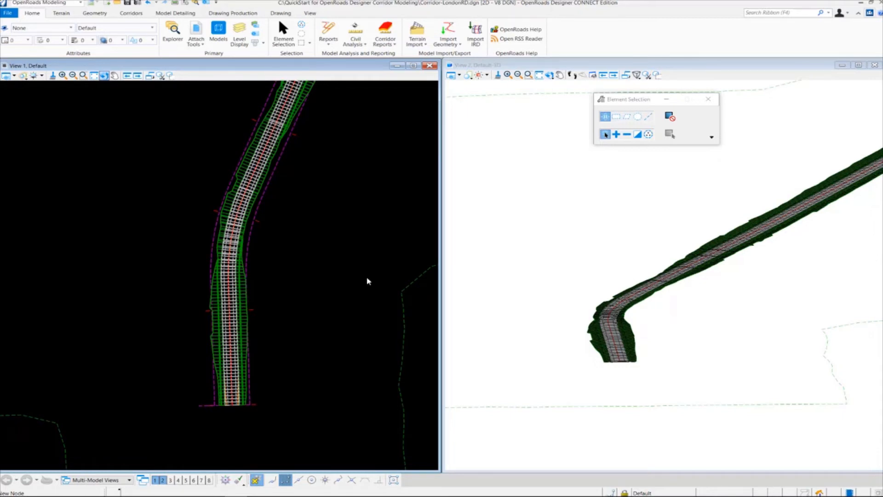
- Review the processed corridor's pavement, shoulders and side slopes in the views
left_click(239, 298)
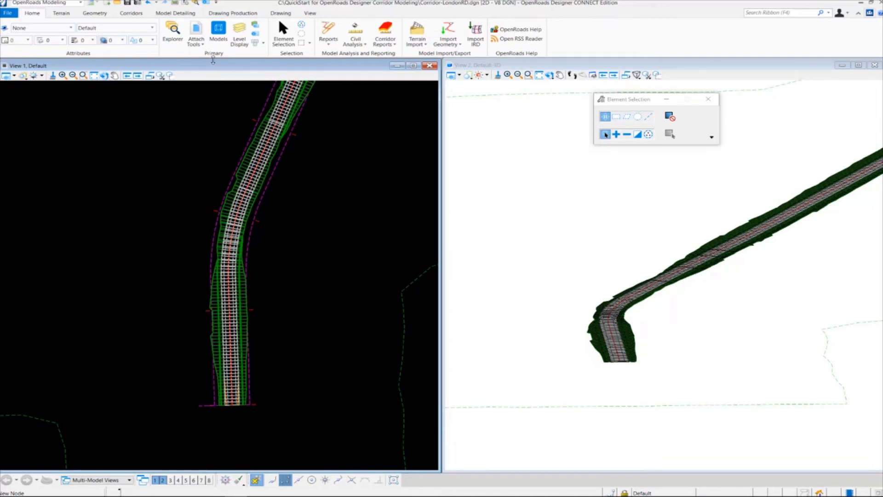
- Open References from Attach Tools, adjust the attachments, then close the list
left_click(195, 33)
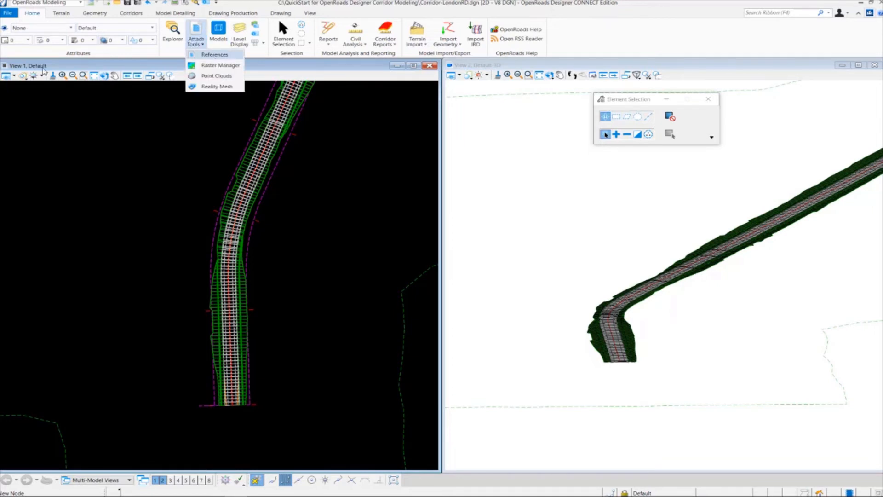
left_click(215, 54)
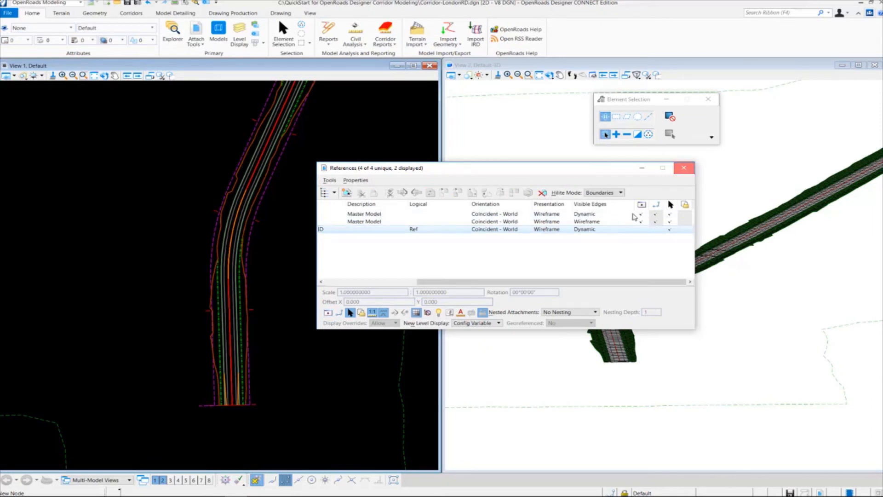
left_click(683, 168)
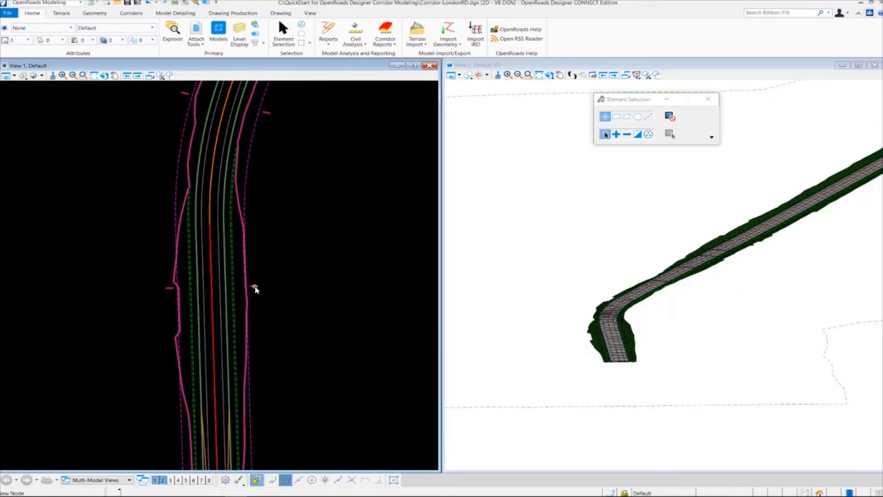
mouse_move(255, 289)
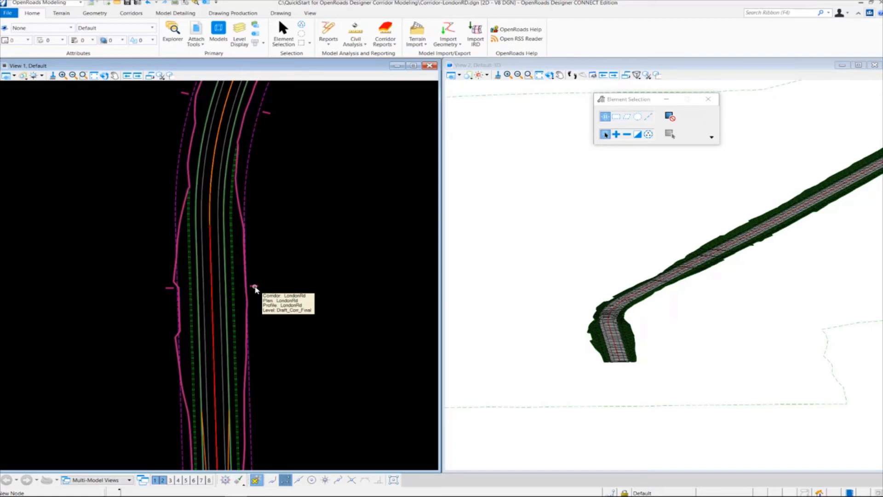
mouse_move(239, 199)
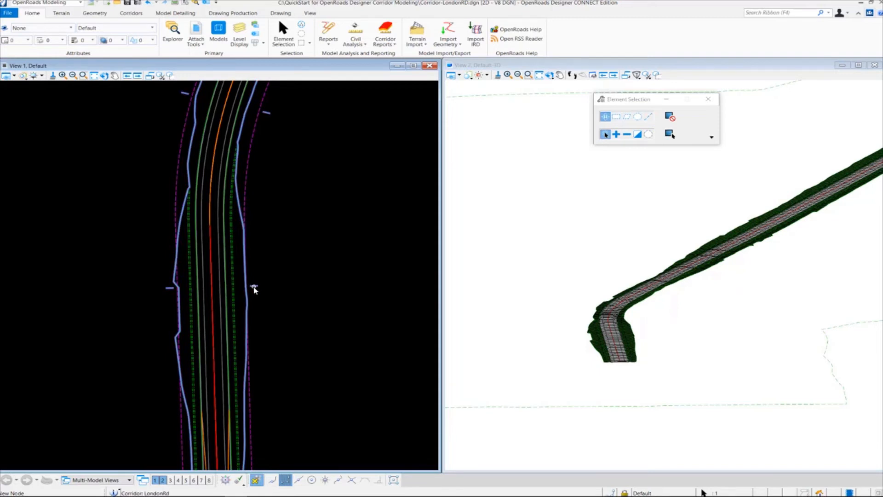
- Check the LondonRd corridor properties: Final feature definition, LondonRd profile, then dismiss
left_click(254, 288)
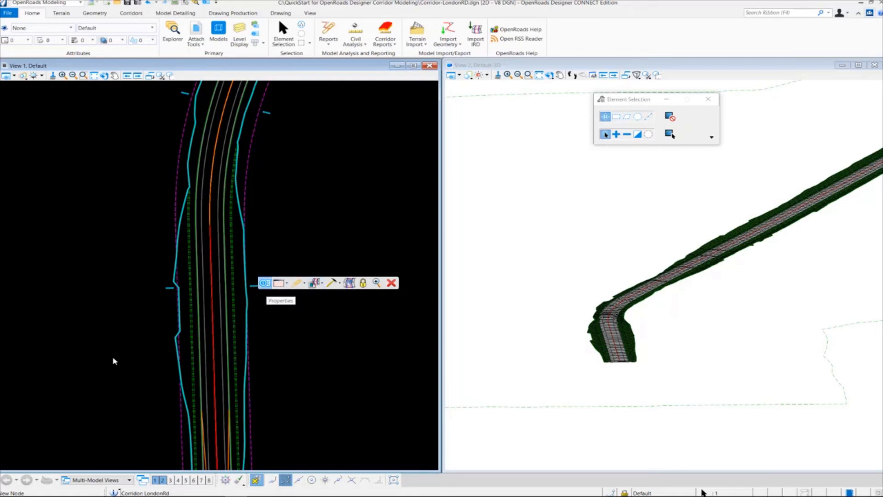
left_click(265, 282)
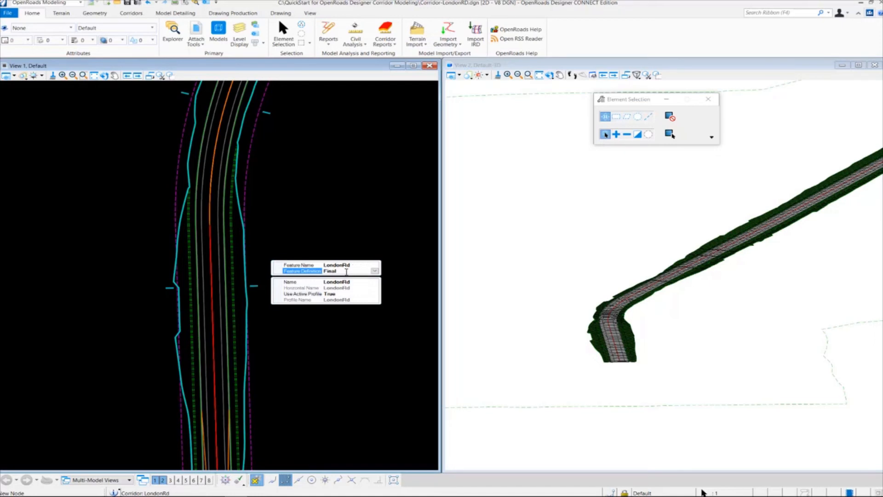
mouse_move(357, 284)
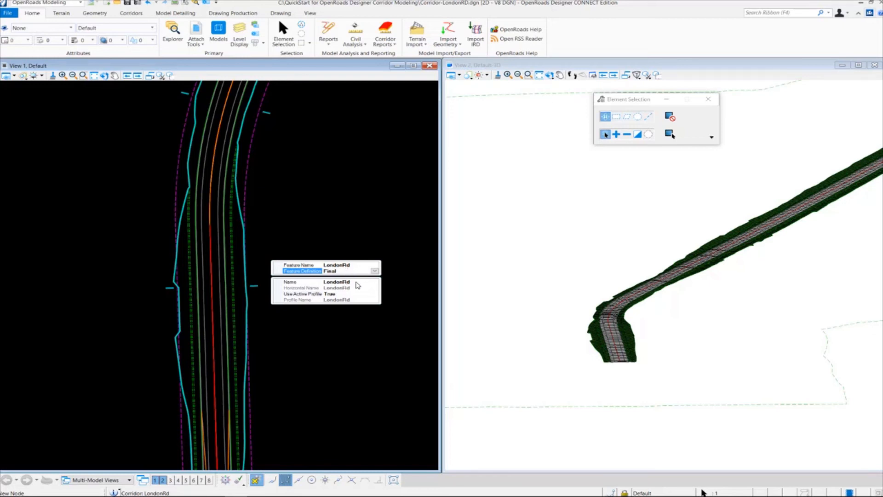
mouse_move(356, 289)
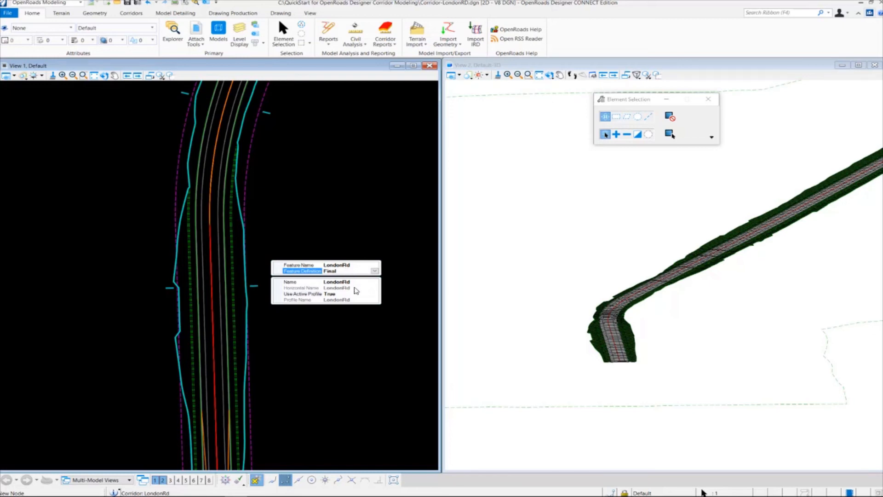
mouse_move(342, 296)
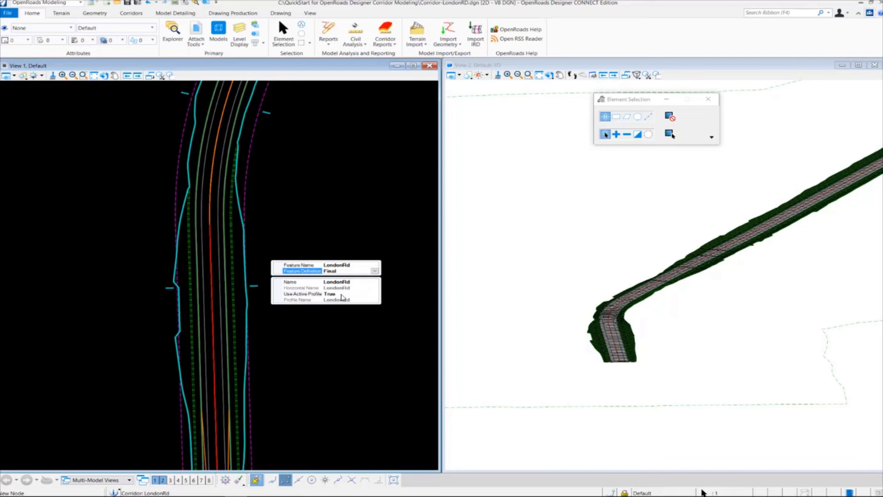
mouse_move(361, 302)
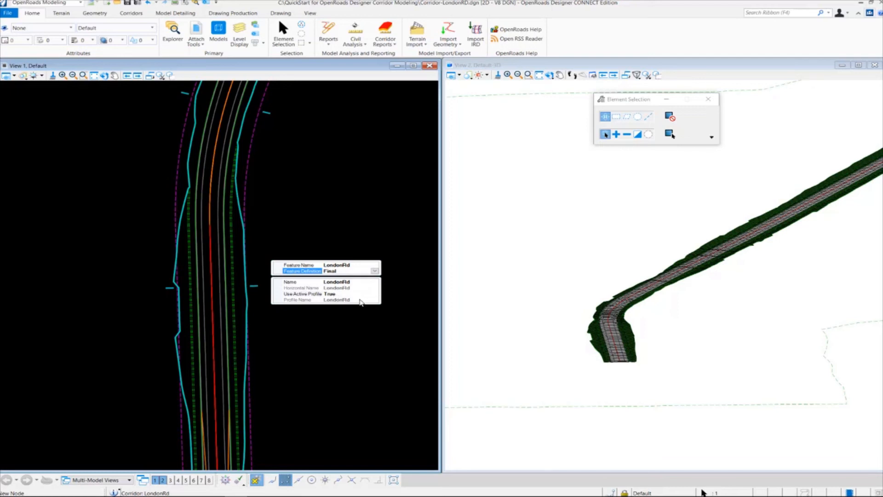
mouse_move(361, 298)
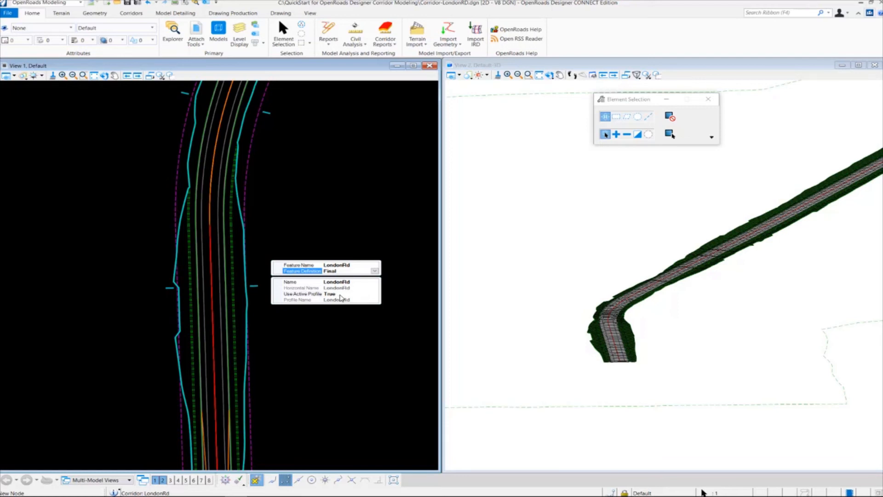
mouse_move(249, 372)
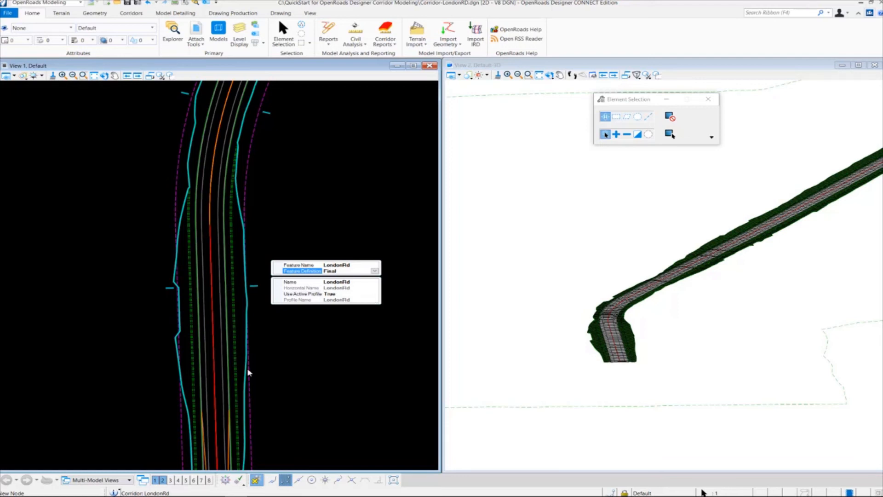
left_click(374, 293)
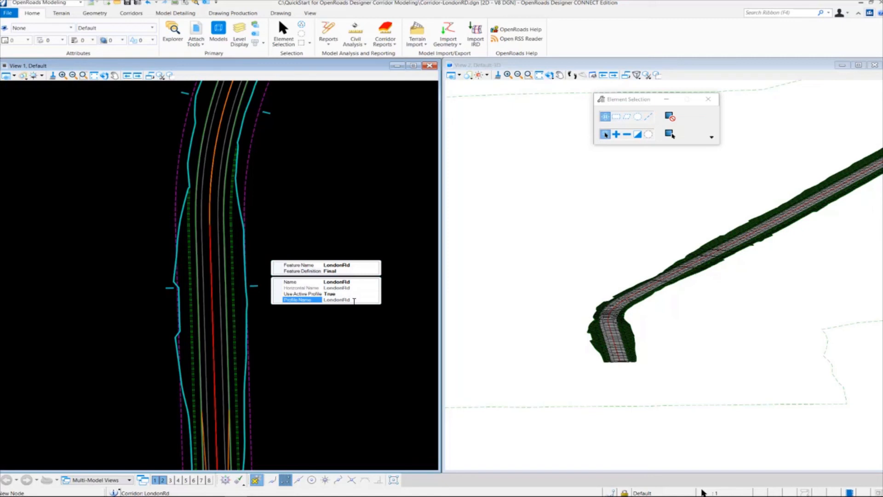
left_click(336, 325)
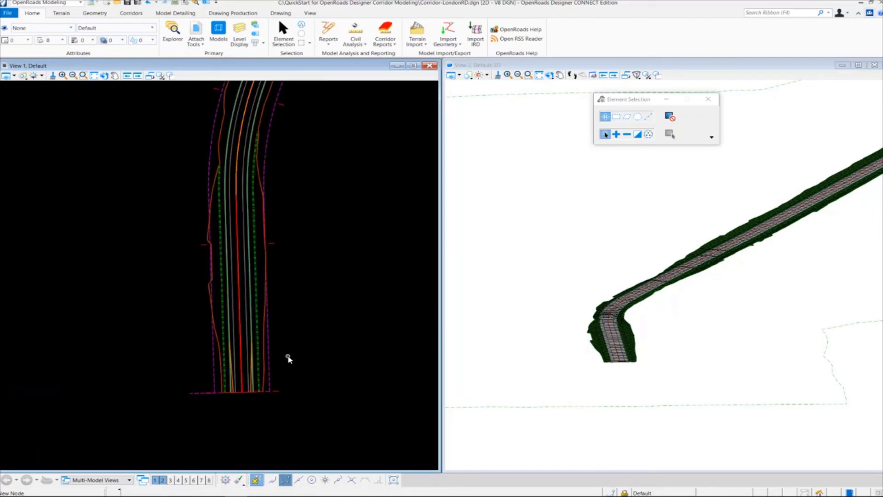
- Deselect, then pick the 50+00 to 89+22 concrete 2 Lanes template drop
left_click(228, 377)
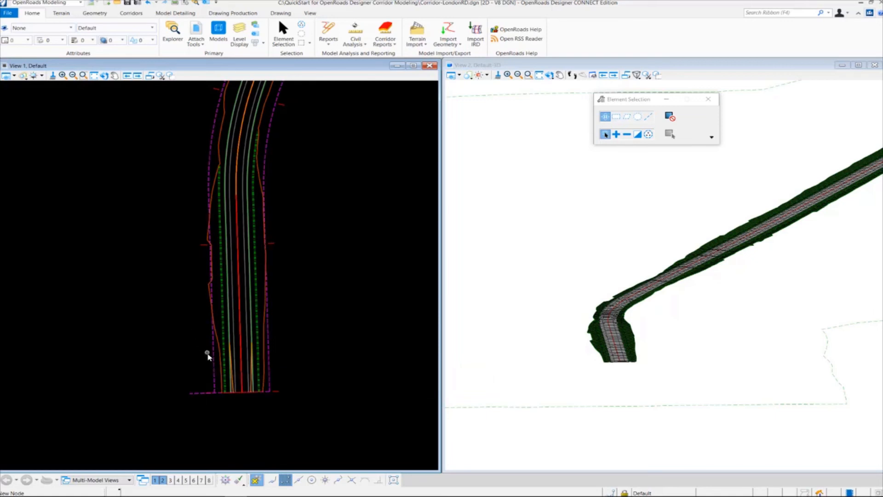
left_click(207, 354)
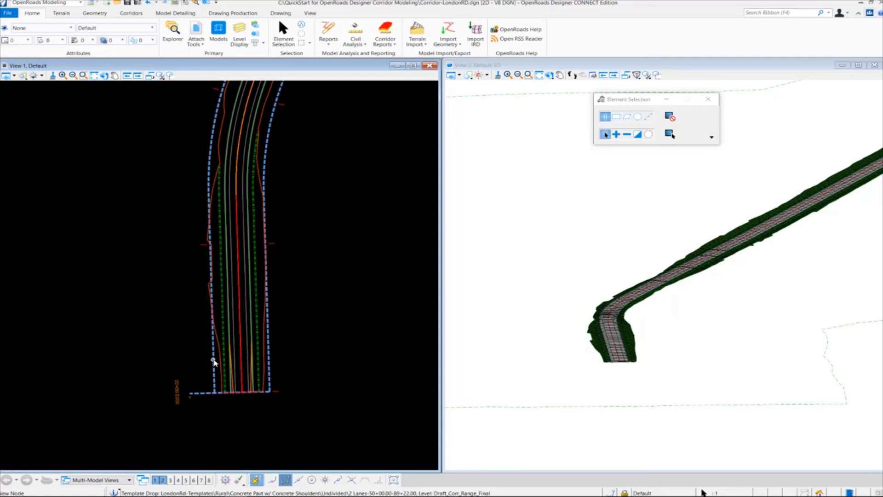
mouse_move(213, 361)
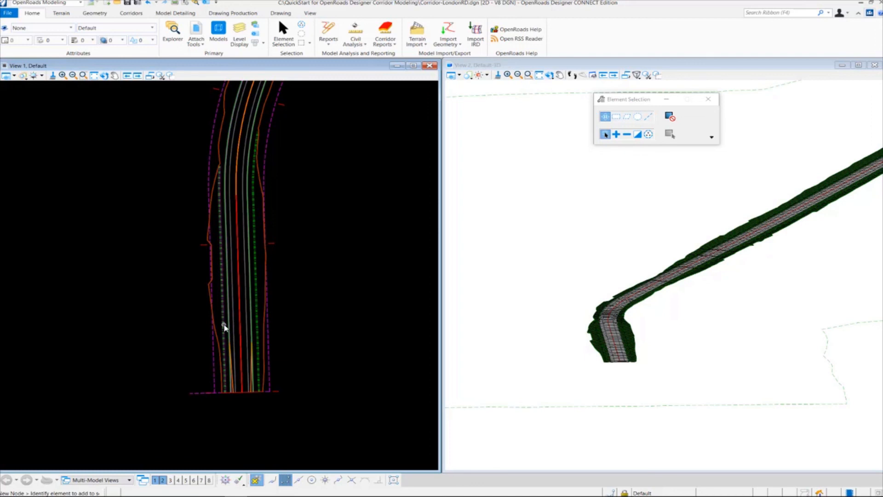
mouse_move(224, 327)
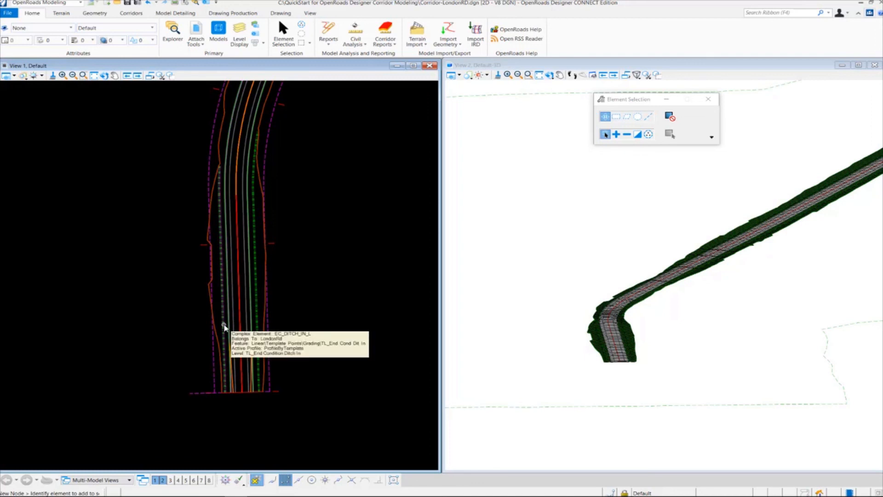